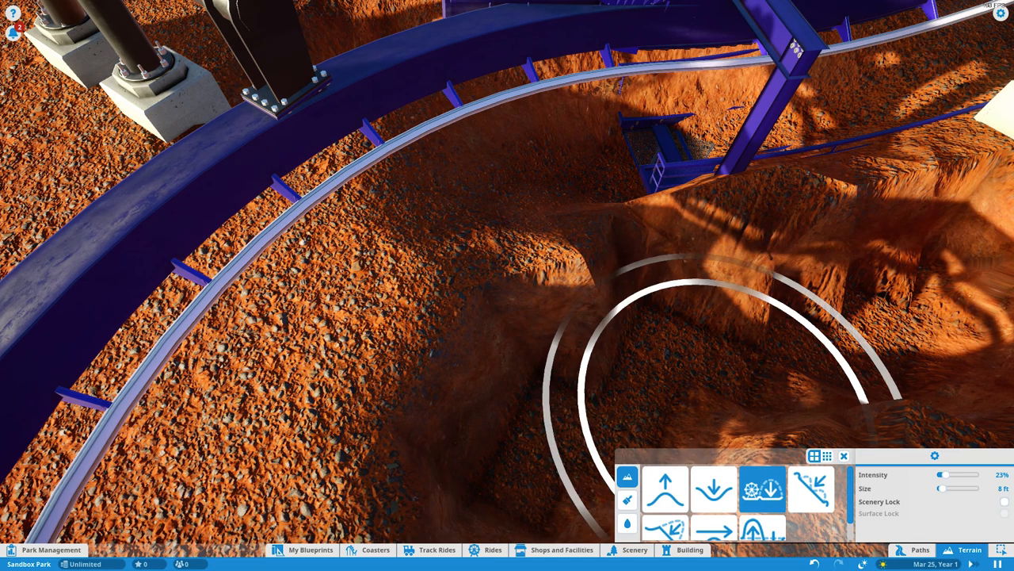
Lower the raised red ground beside the curved section of the blue track.
{"action": "left_click", "coordinate": [714, 488]}
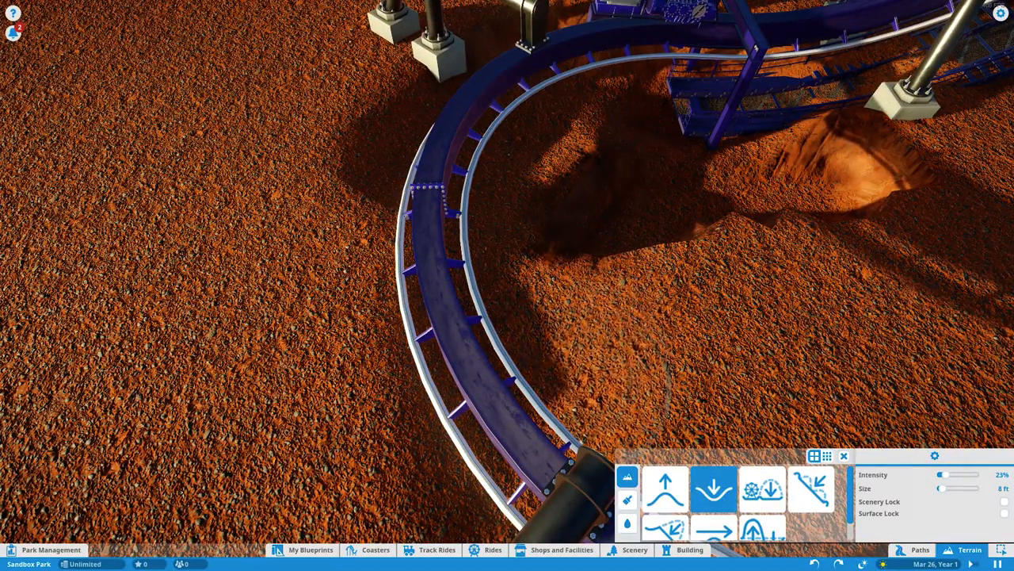
Flatten the dirt ridge left of the track and the mounds around the hairpin turn.
{"action": "left_click", "coordinate": [764, 493]}
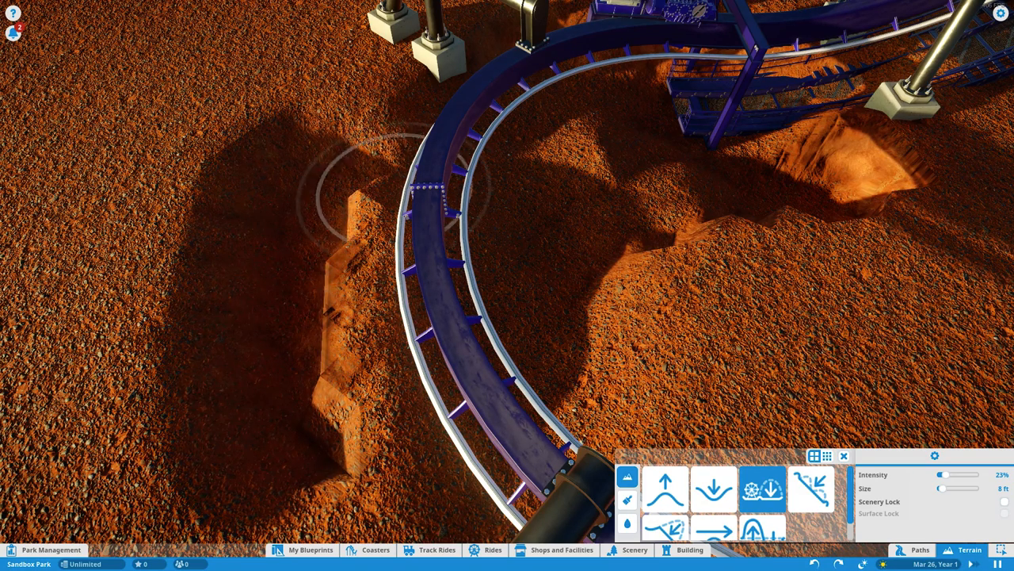
{"action": "mouse_move", "coordinate": [762, 491]}
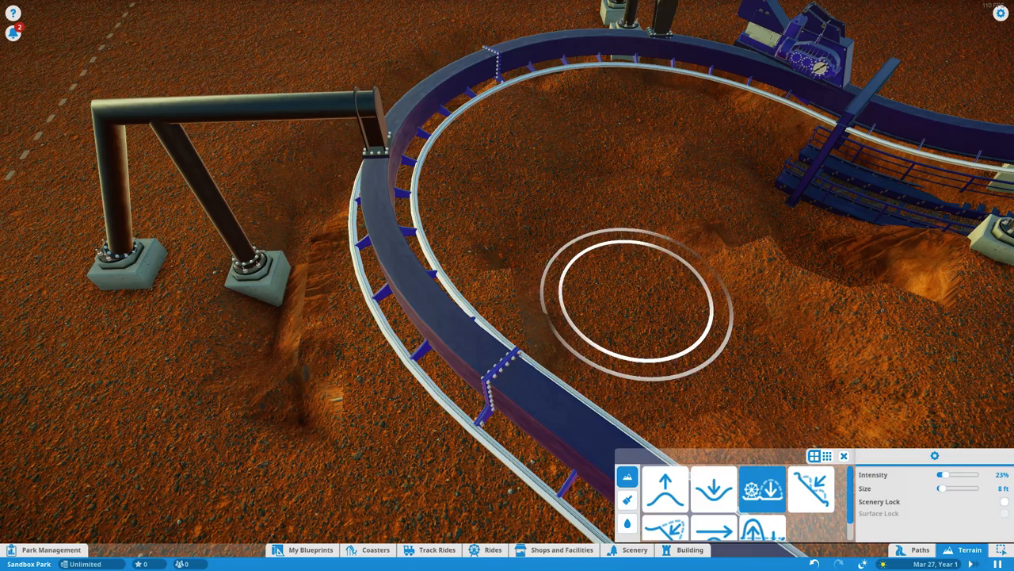
{"action": "mouse_move", "coordinate": [634, 293]}
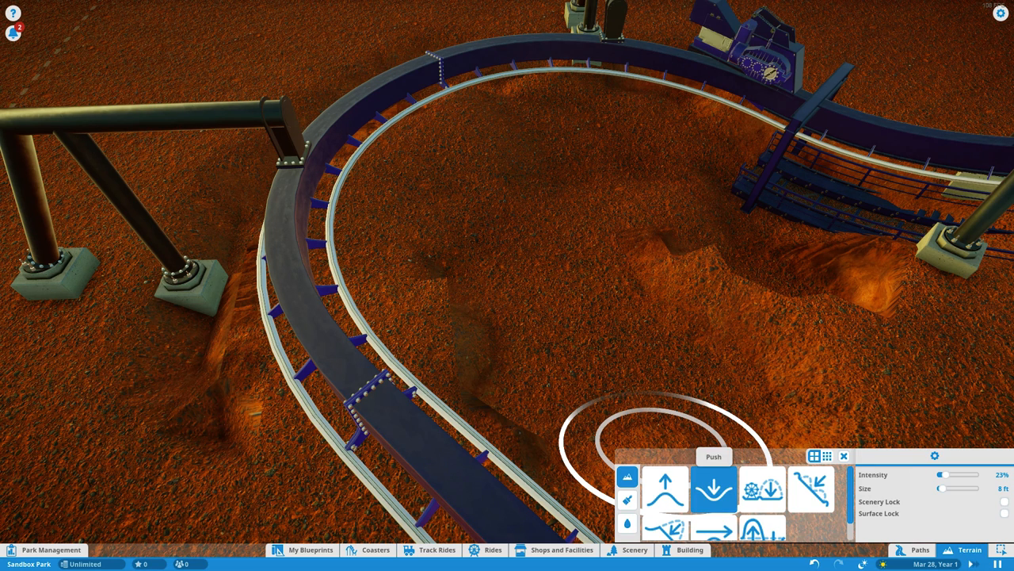
{"action": "left_click", "coordinate": [762, 489]}
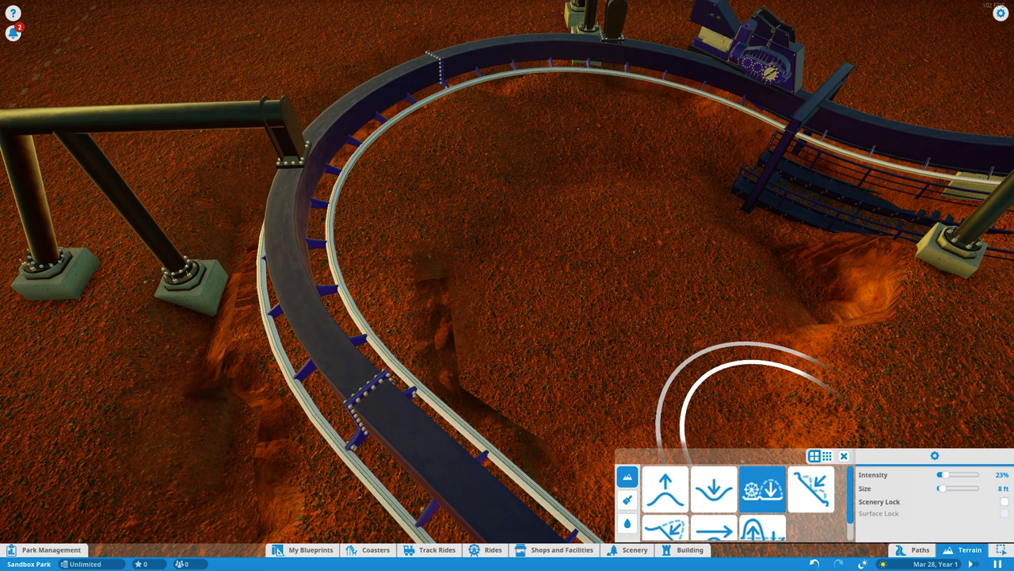
Level the last mound by the hairpin, then start a test run of the coaster Rival 1.
{"action": "left_click", "coordinate": [714, 501]}
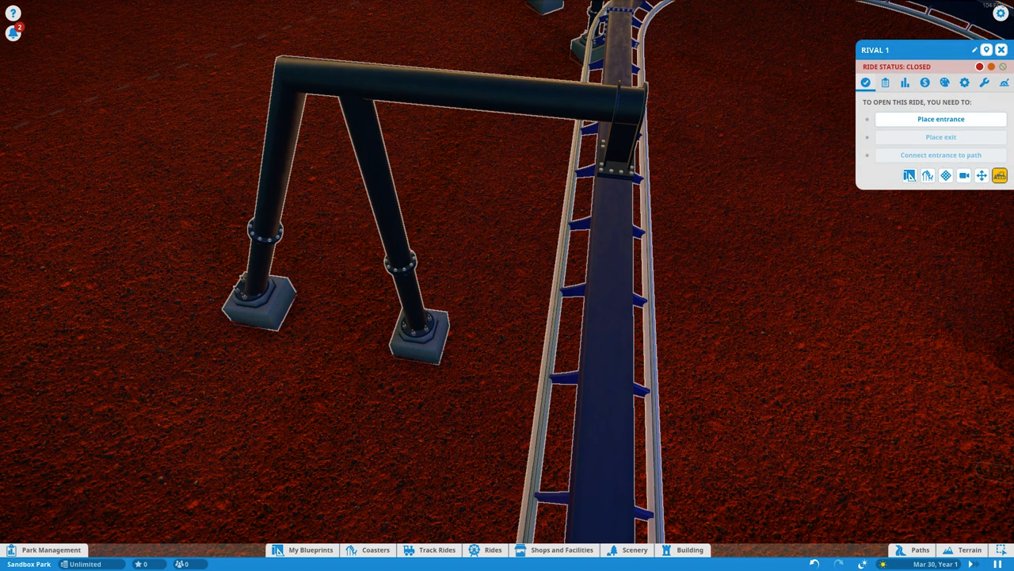
{"action": "mouse_move", "coordinate": [964, 175]}
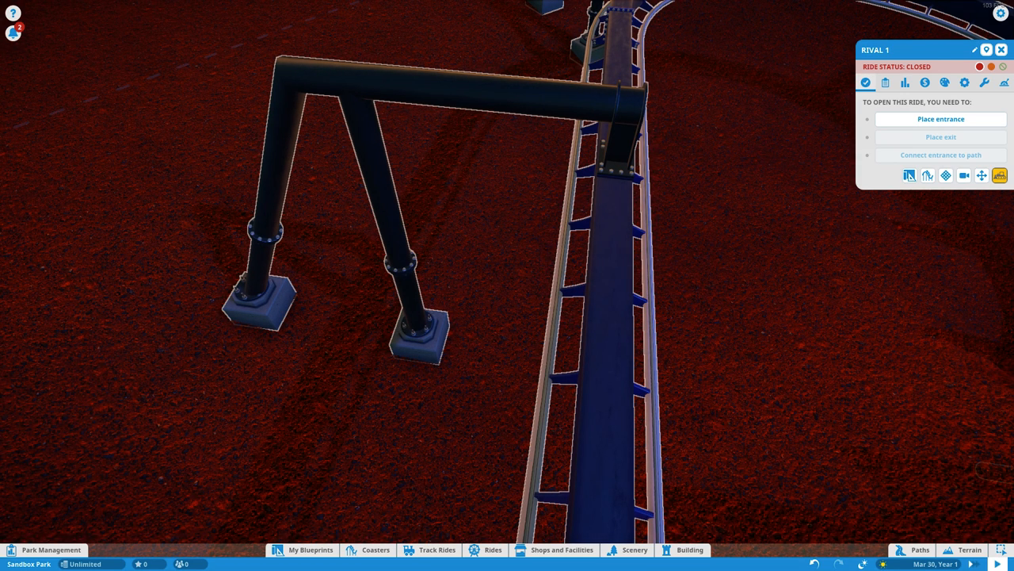
{"action": "left_click", "coordinate": [905, 82]}
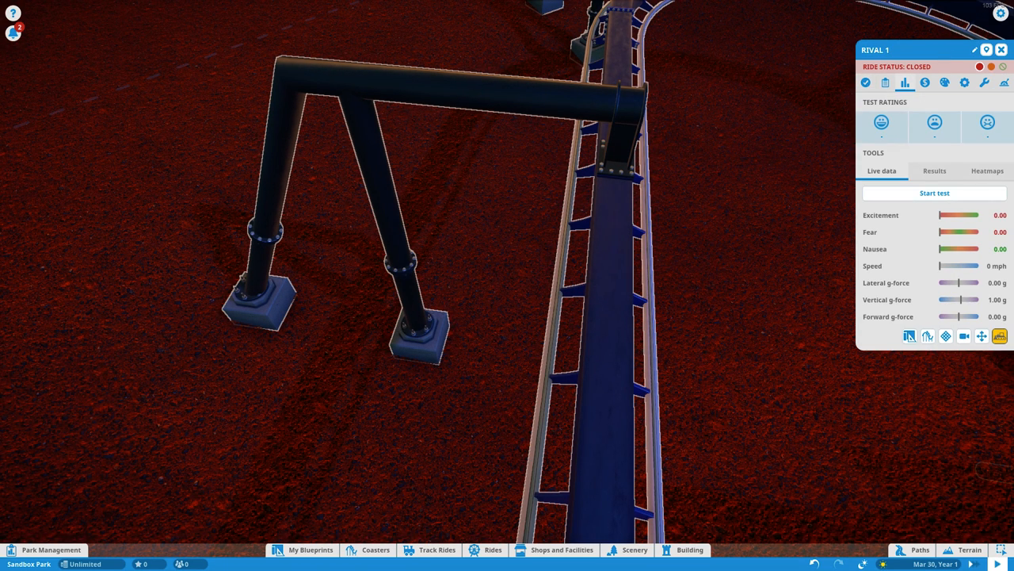
{"action": "left_click", "coordinate": [957, 193]}
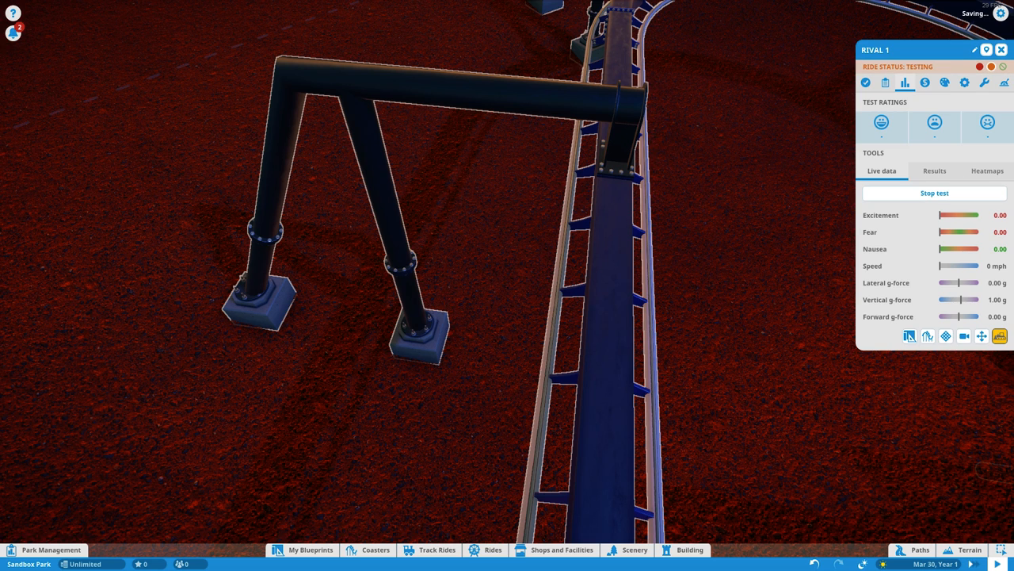